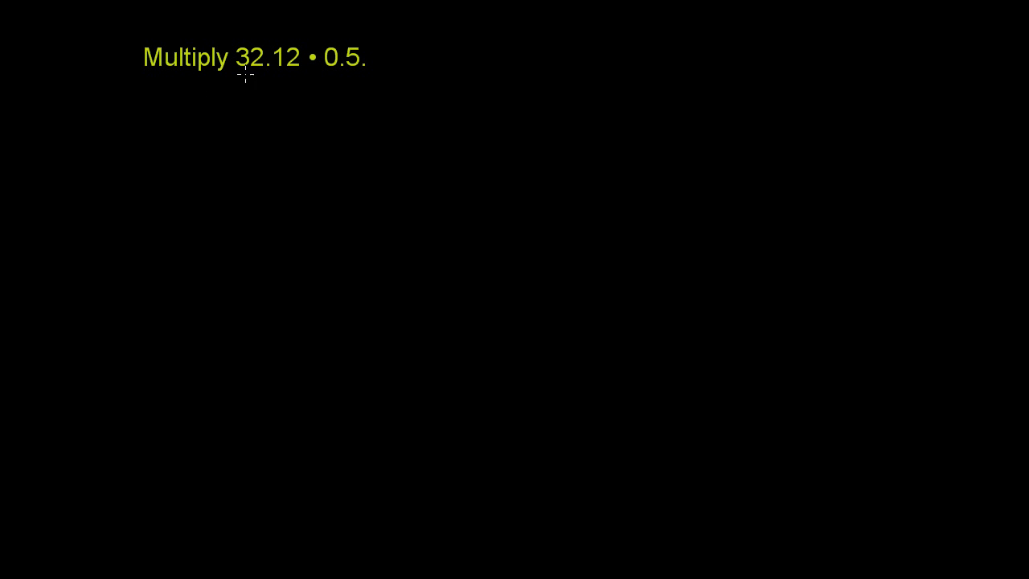
pyautogui.moveTo(270, 78)
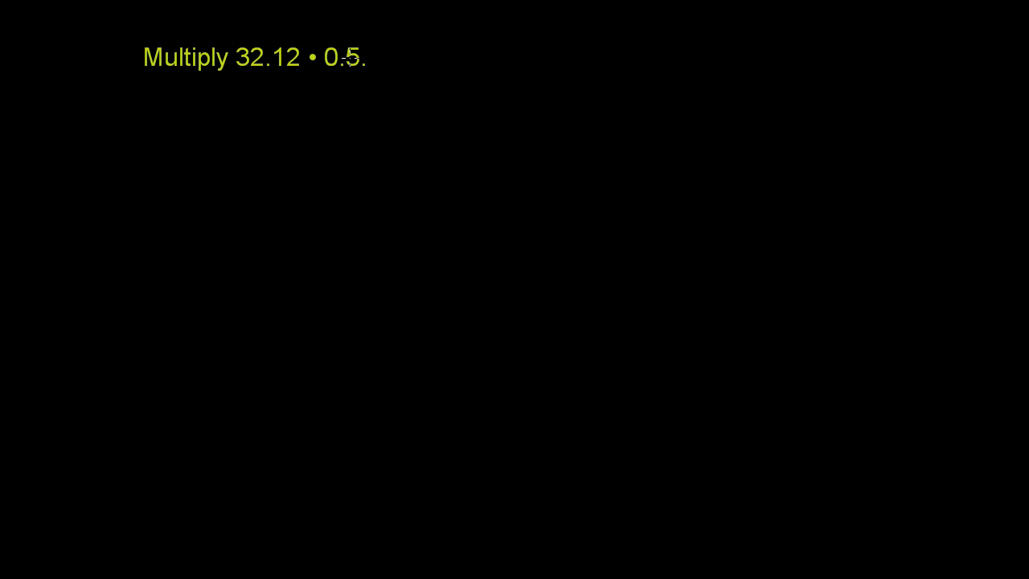
pyautogui.moveTo(286, 175)
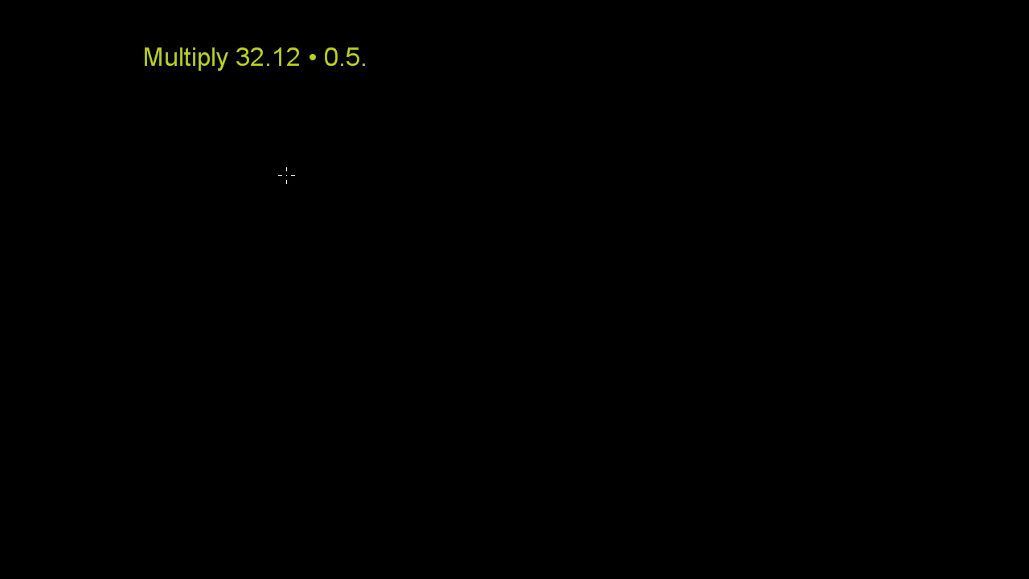
pyautogui.moveTo(334, 170)
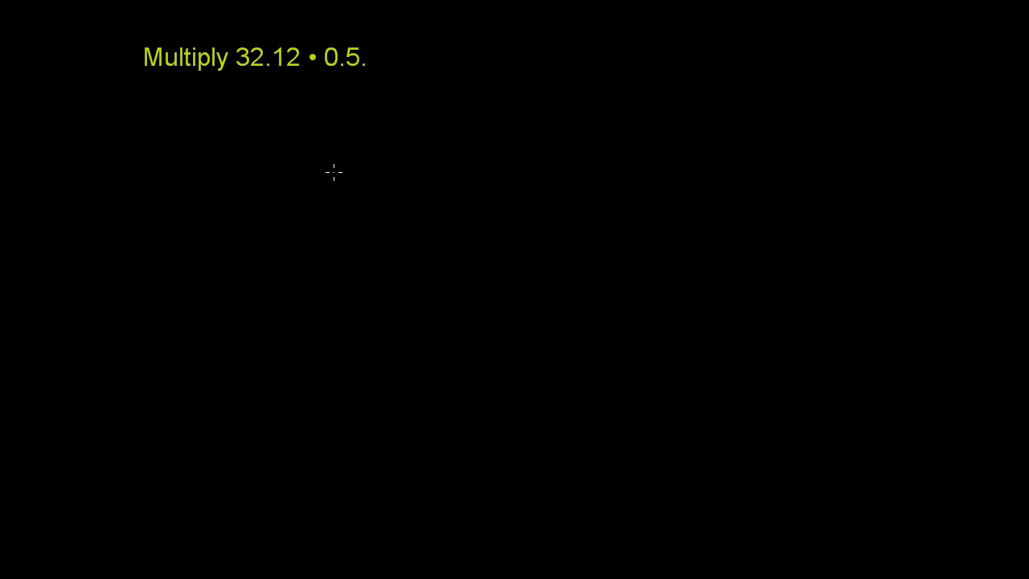
pyautogui.moveTo(299, 119)
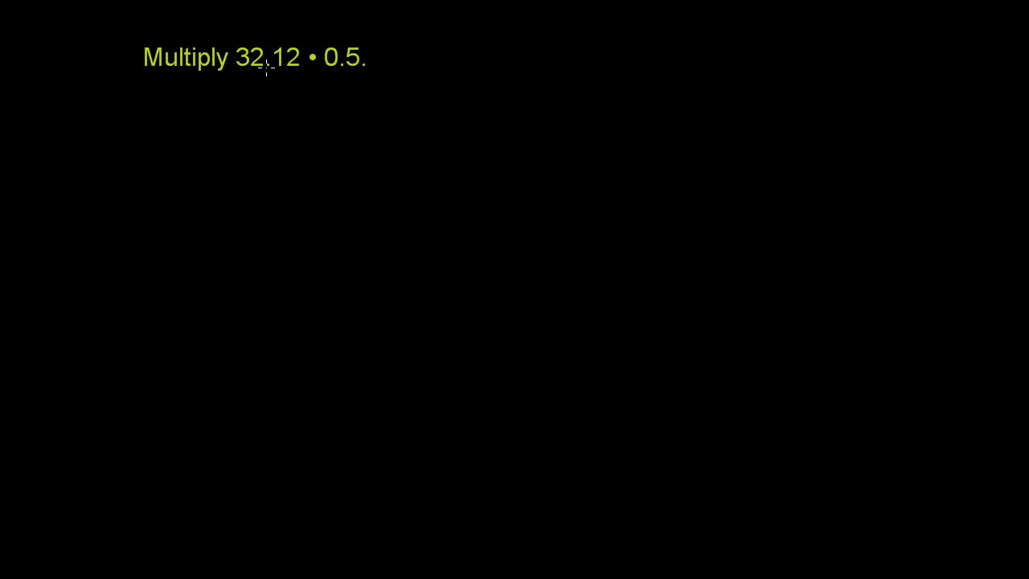
pyautogui.moveTo(325, 77)
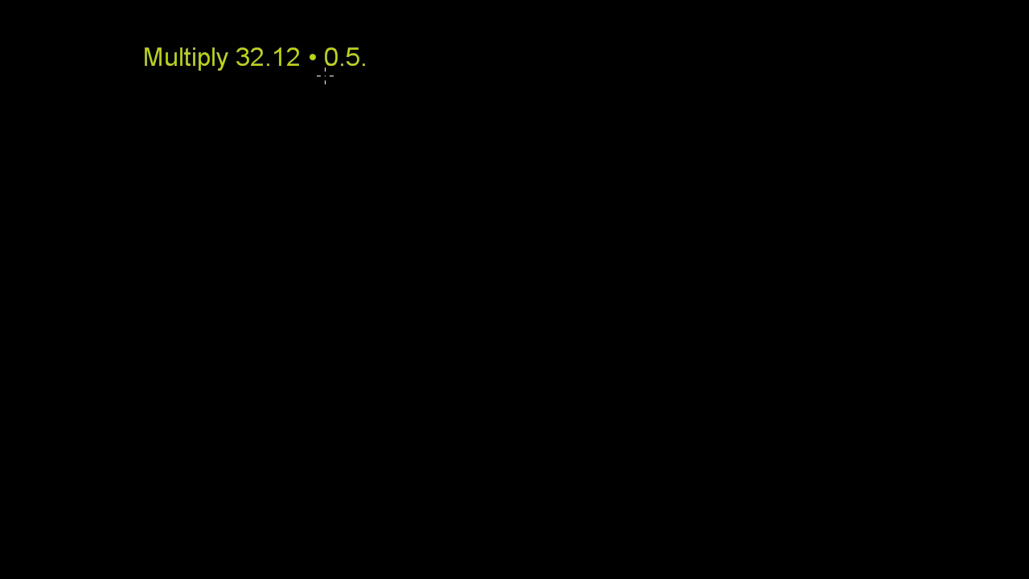
pyautogui.moveTo(306, 87)
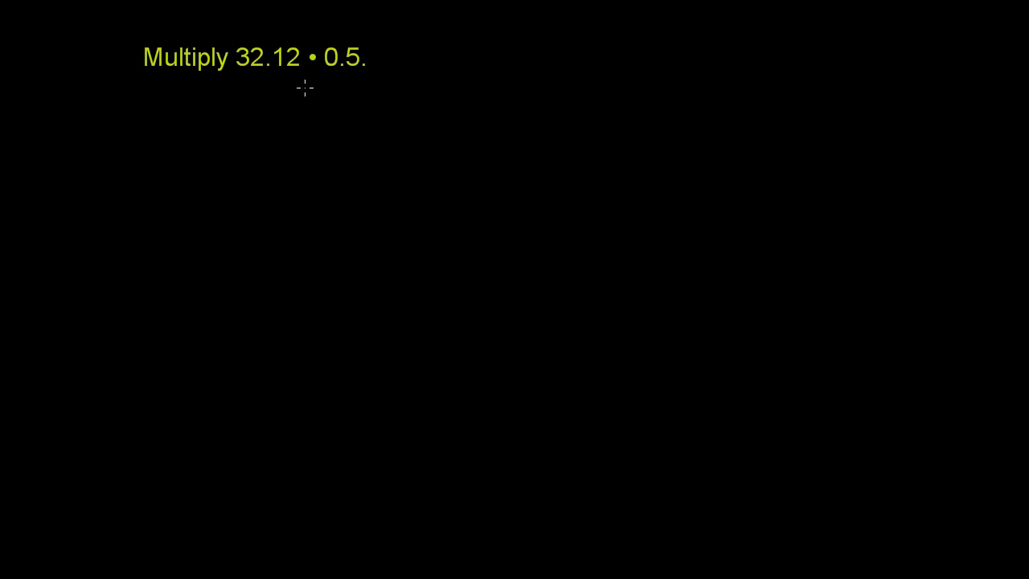
pyautogui.moveTo(248, 193)
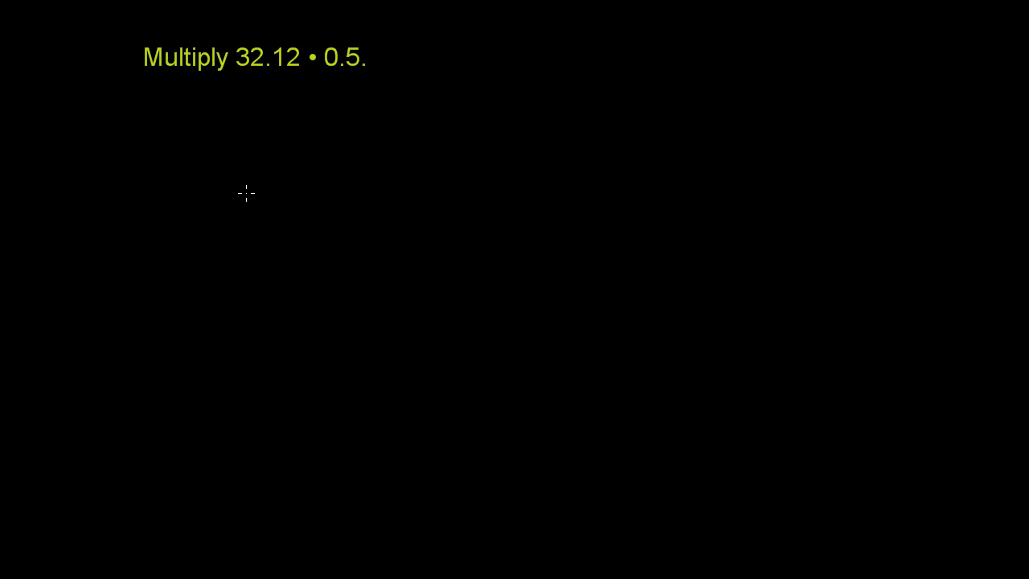
# - Write 32.12 above × 0.5 in yellow pen and rule a line beneath the factors
pyautogui.moveTo(265, 148); pyautogui.dragTo(265, 193)
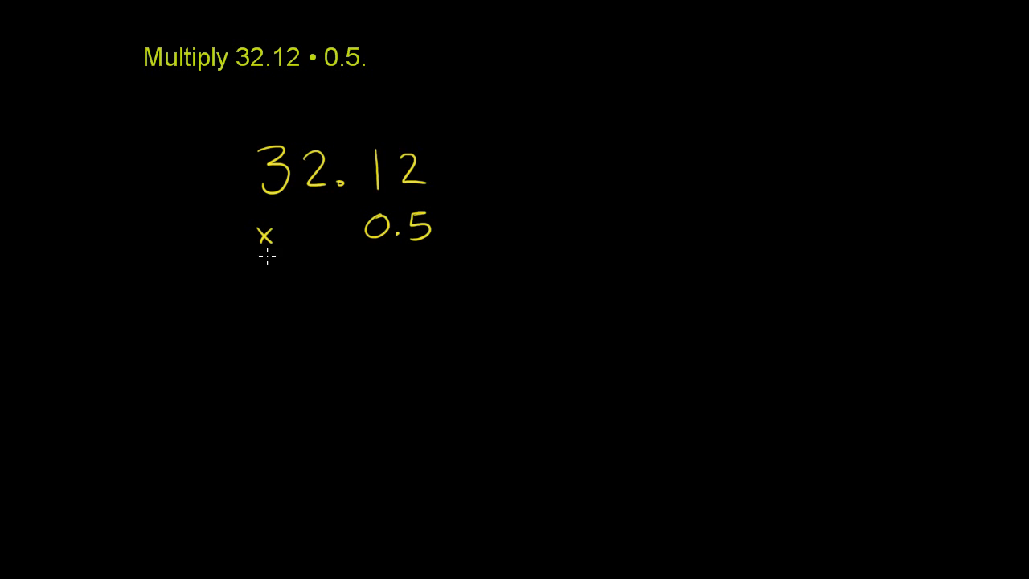
pyautogui.moveTo(250, 260); pyautogui.dragTo(431, 261)
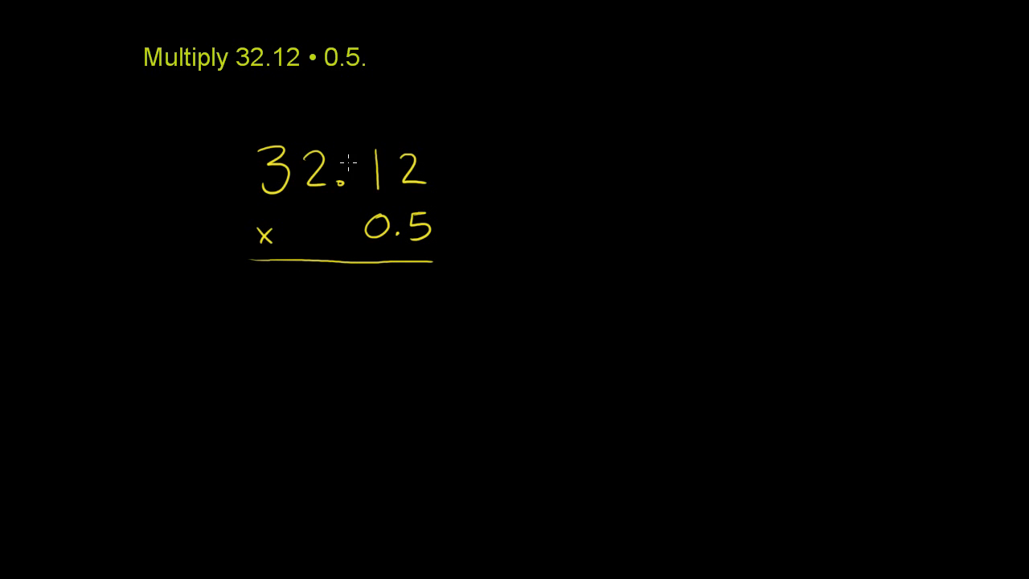
pyautogui.moveTo(340, 183)
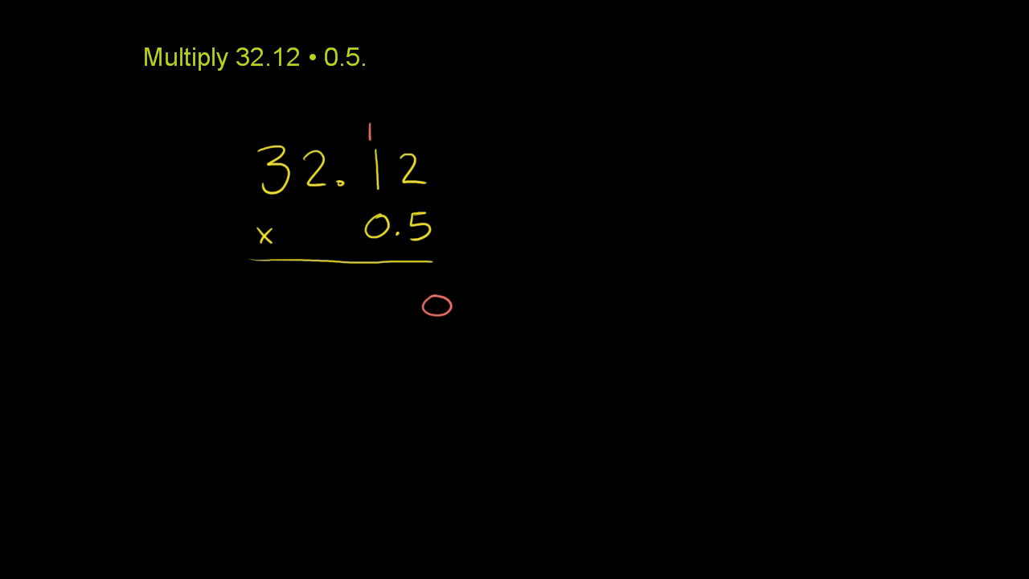
pyautogui.moveTo(385, 283)
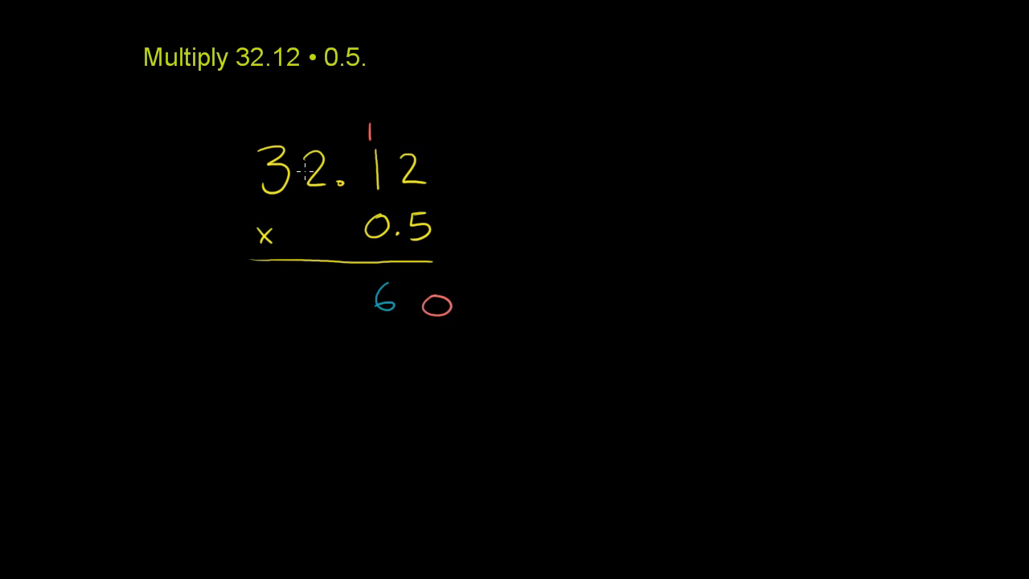
pyautogui.moveTo(328, 287)
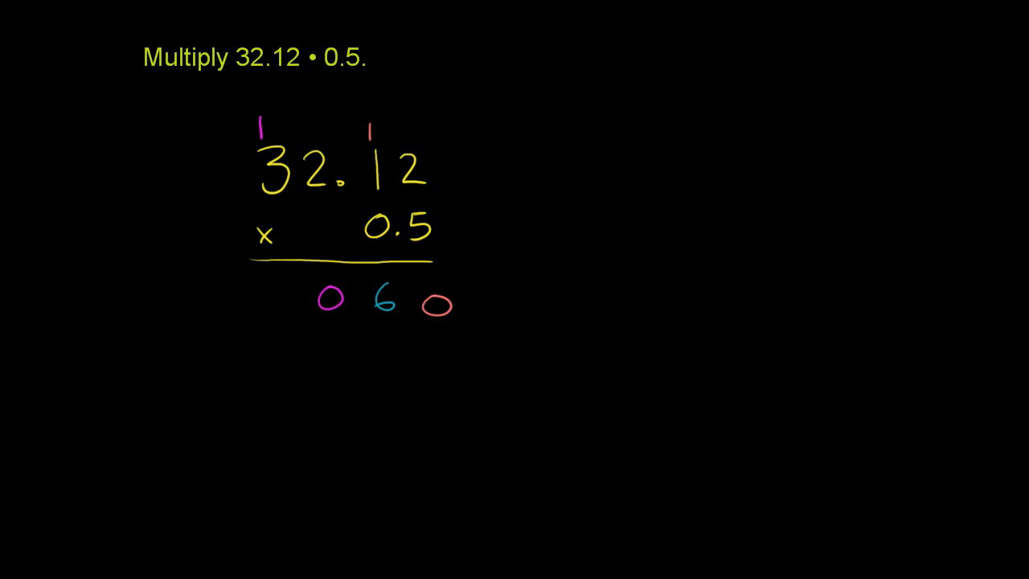
pyautogui.moveTo(272, 180)
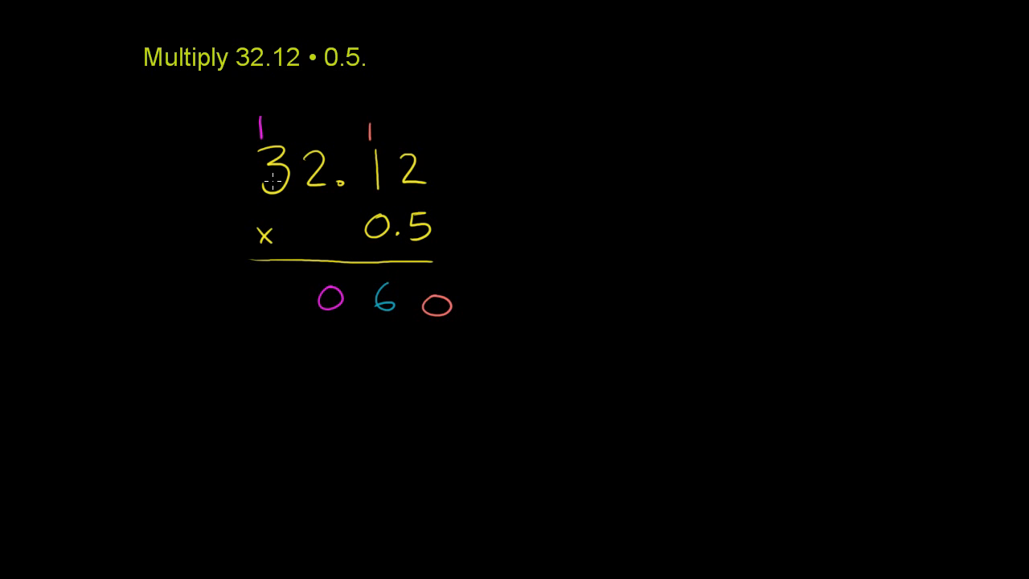
pyautogui.moveTo(266, 129)
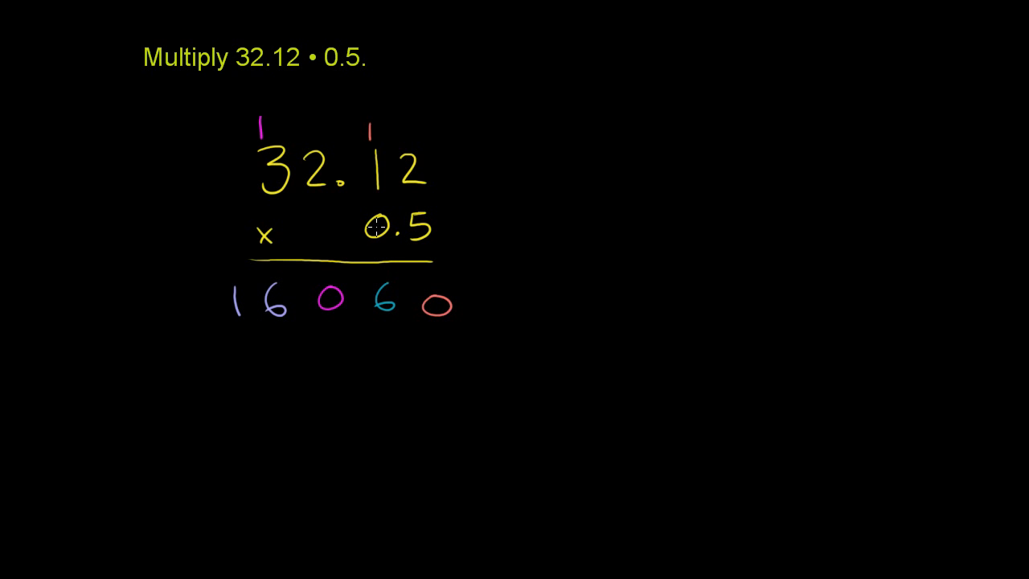
pyautogui.moveTo(384, 218)
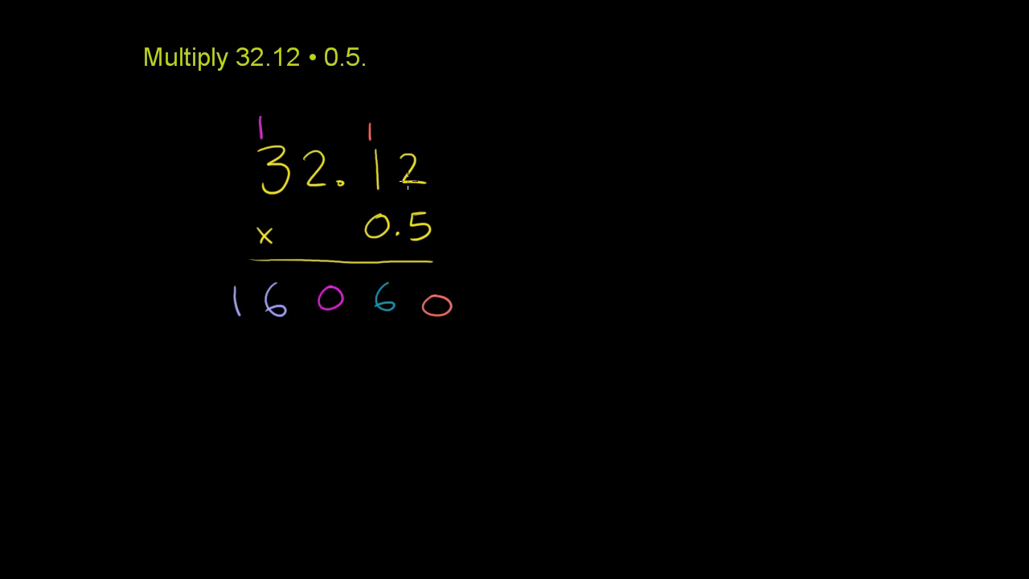
pyautogui.moveTo(447, 180)
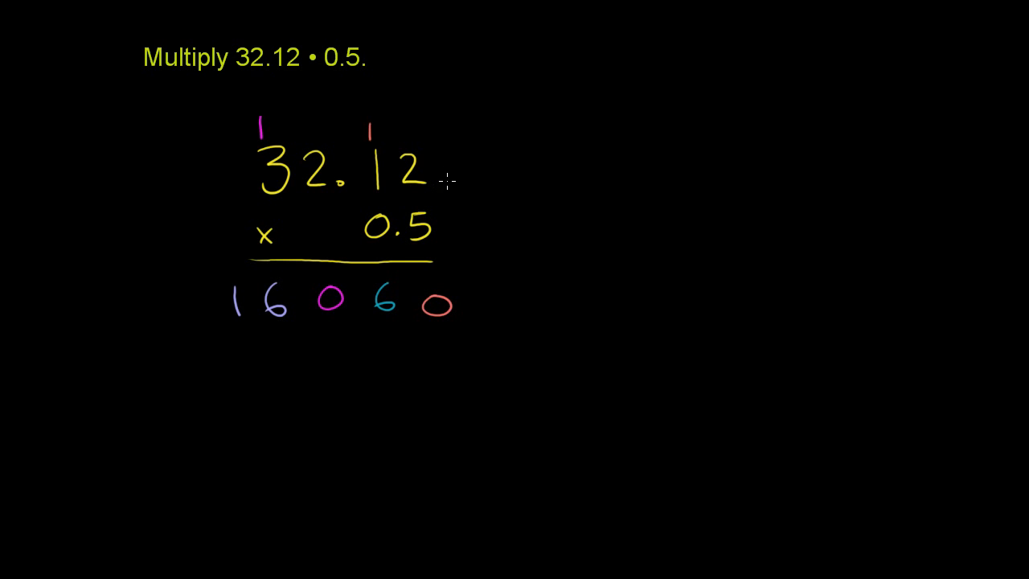
pyautogui.moveTo(434, 208)
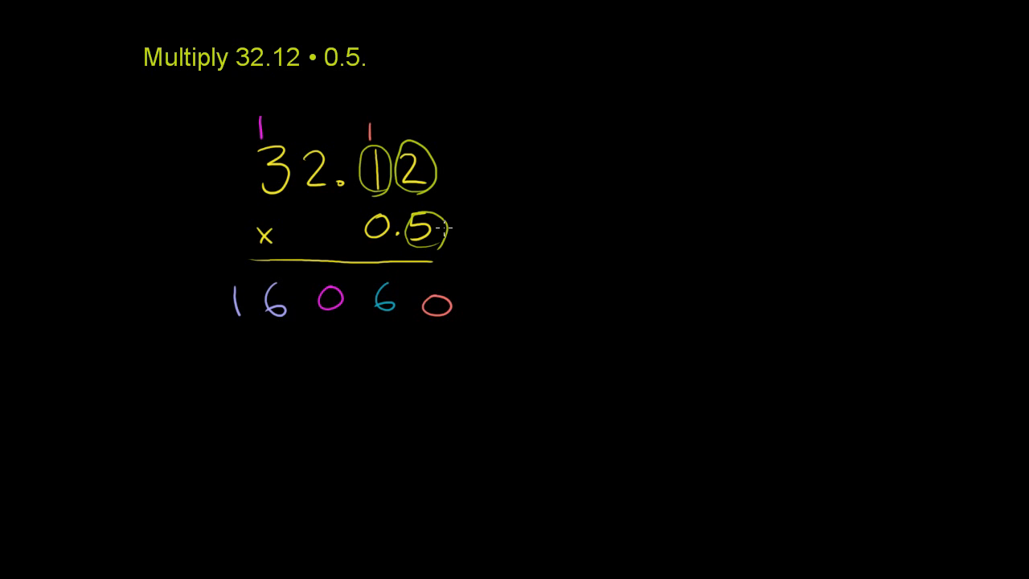
pyautogui.moveTo(438, 325)
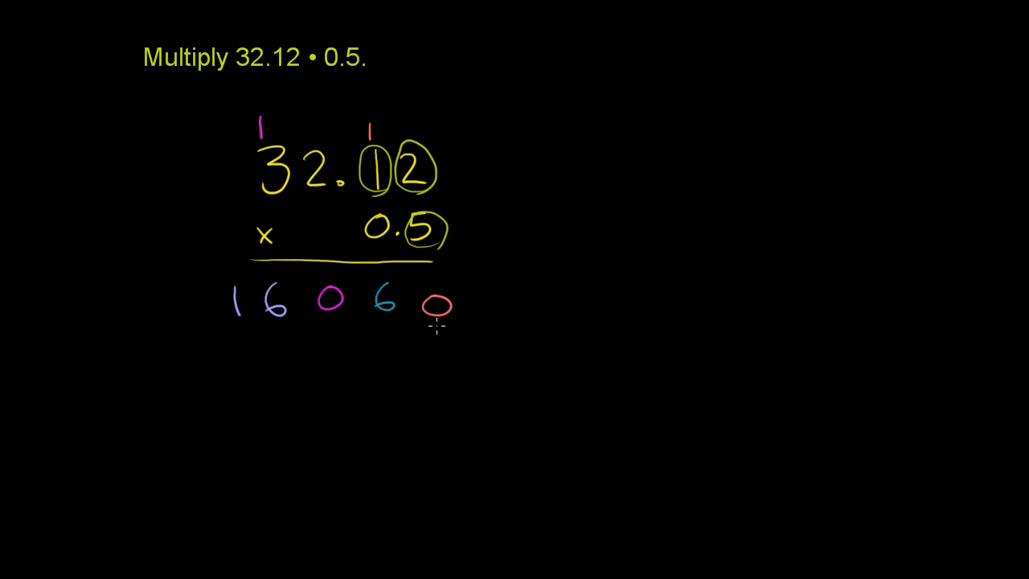
pyautogui.moveTo(259, 328)
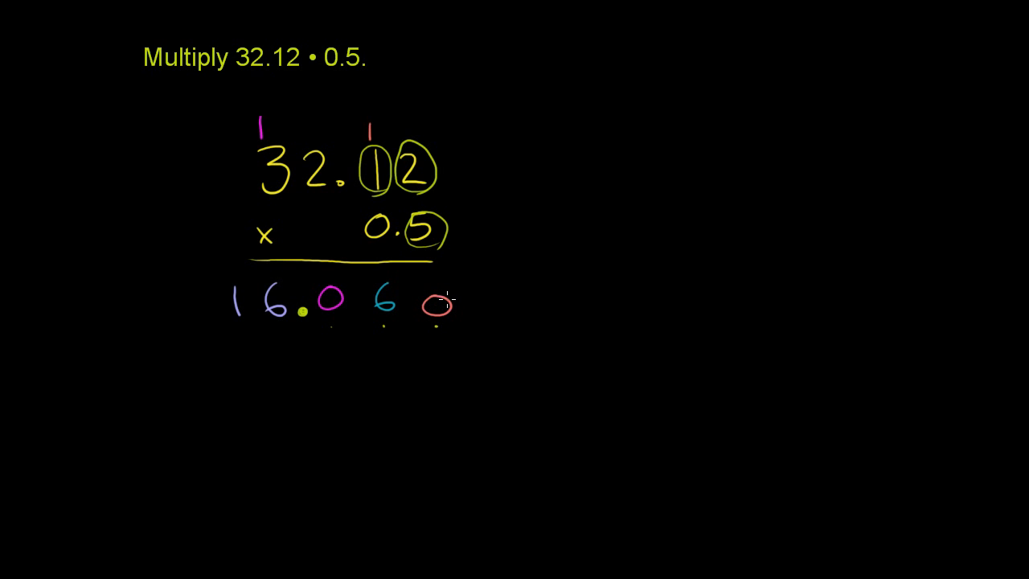
pyautogui.moveTo(273, 387)
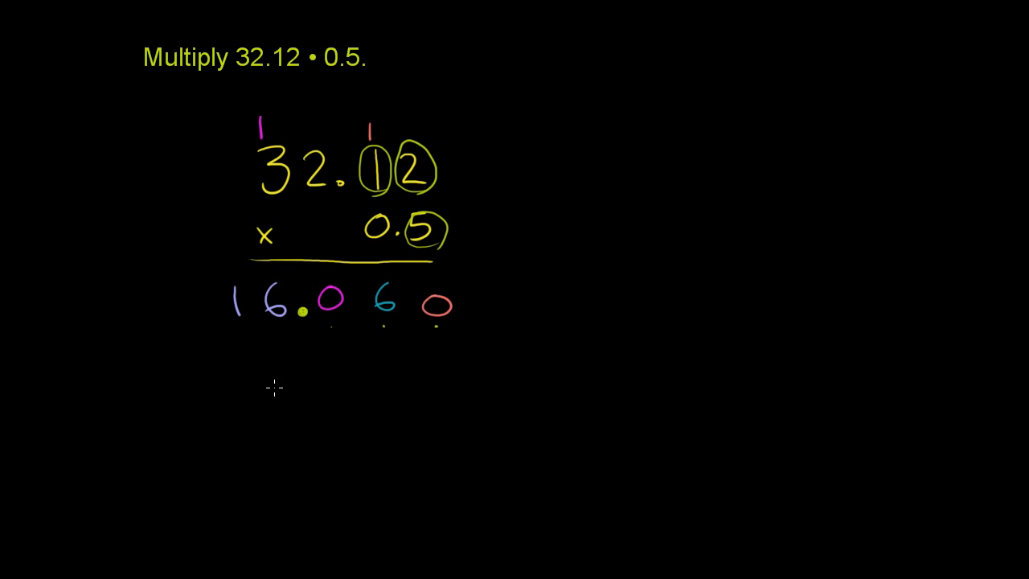
# - Write the final answer 16.06 below the working and double-underline it
pyautogui.write('16.06')
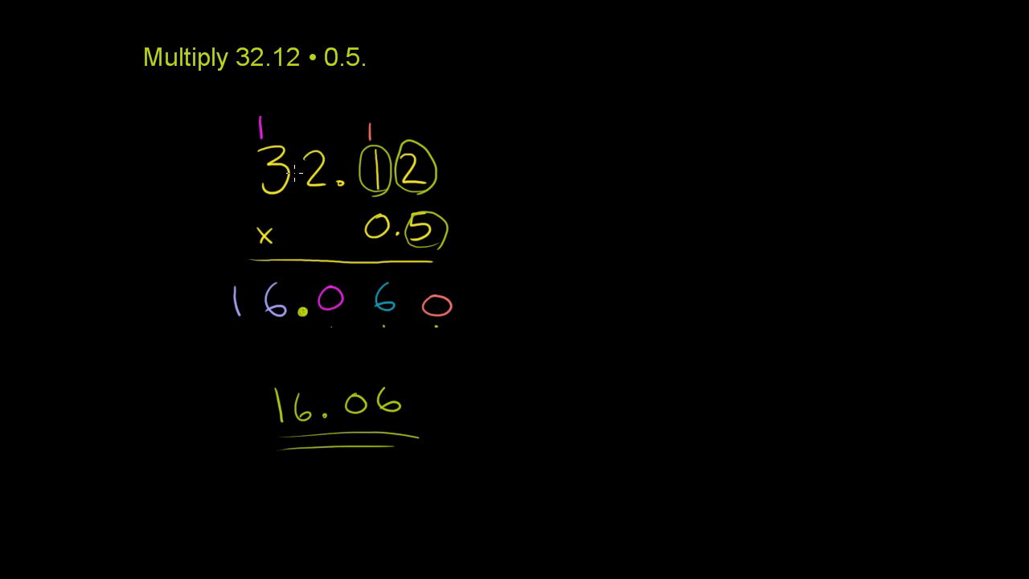
pyautogui.moveTo(305, 169)
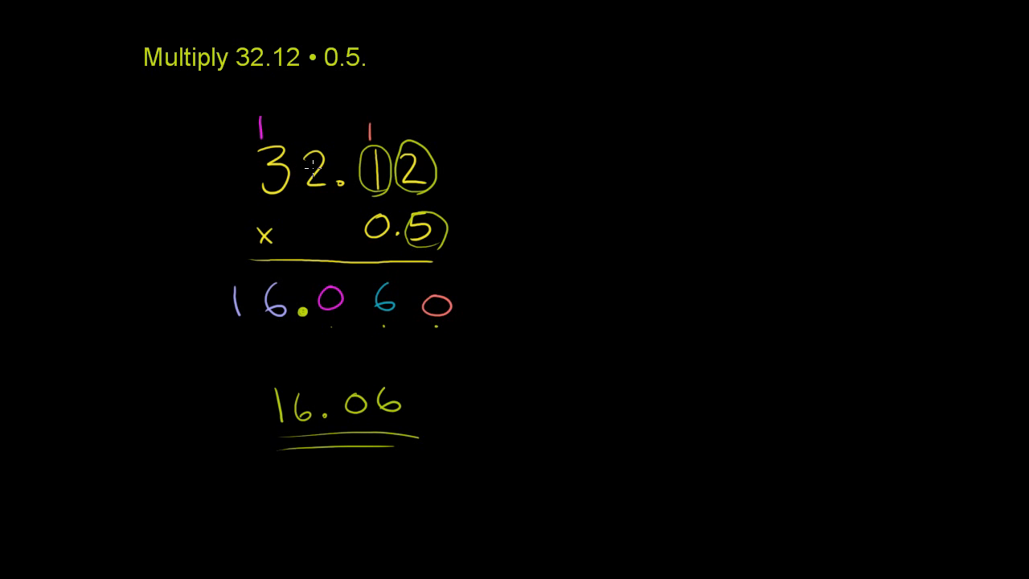
pyautogui.moveTo(489, 225)
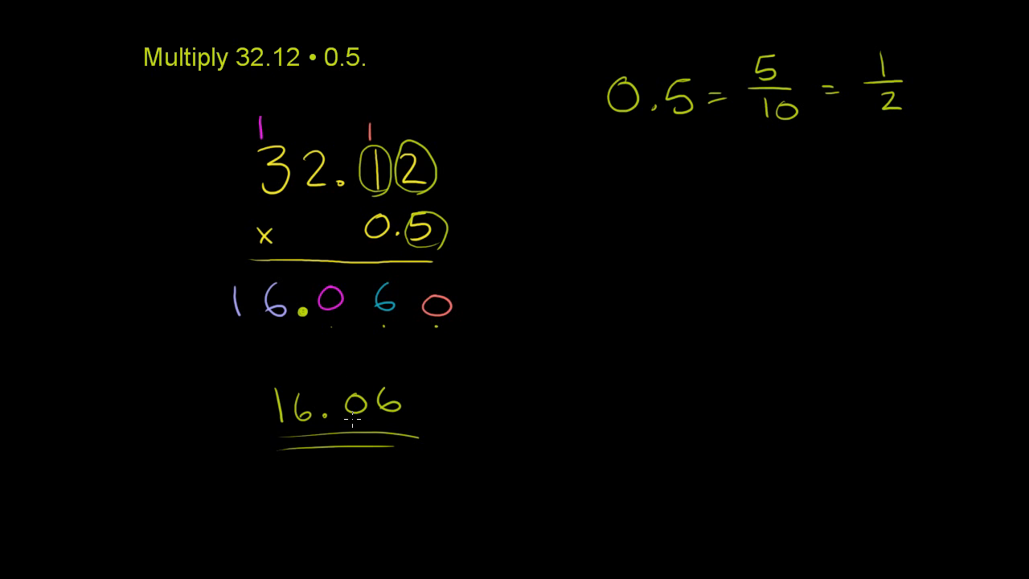
pyautogui.moveTo(514, 415)
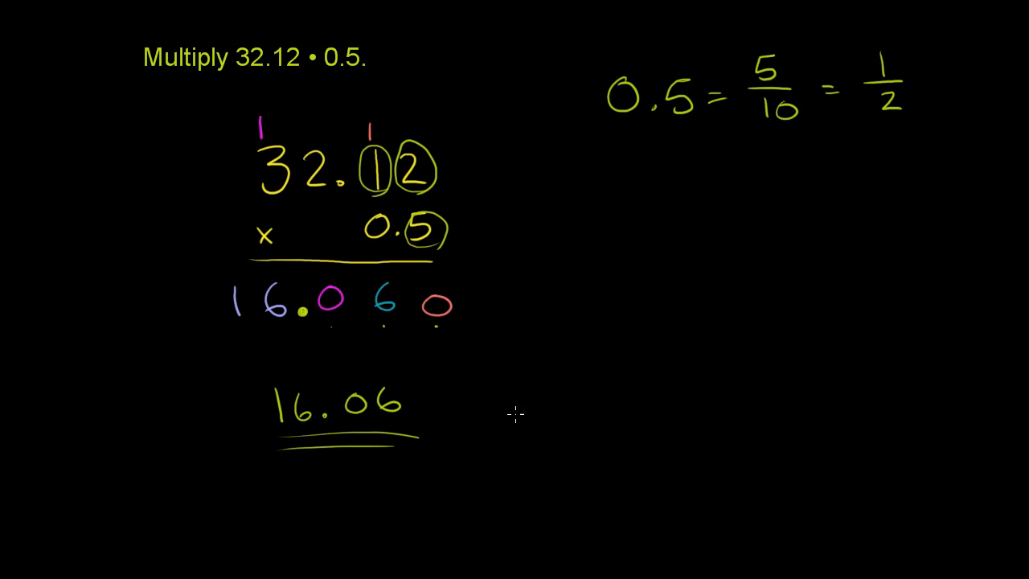